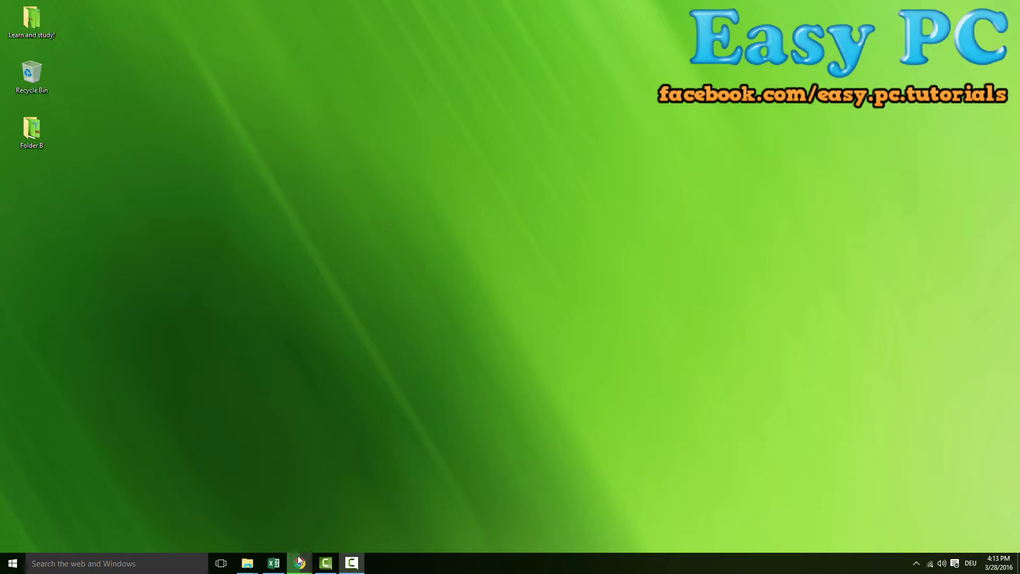
# - Download the CDBurnerXP installer from cdburnerxp.se in Chrome and save it to the desktop
pyautogui.click(299, 564)
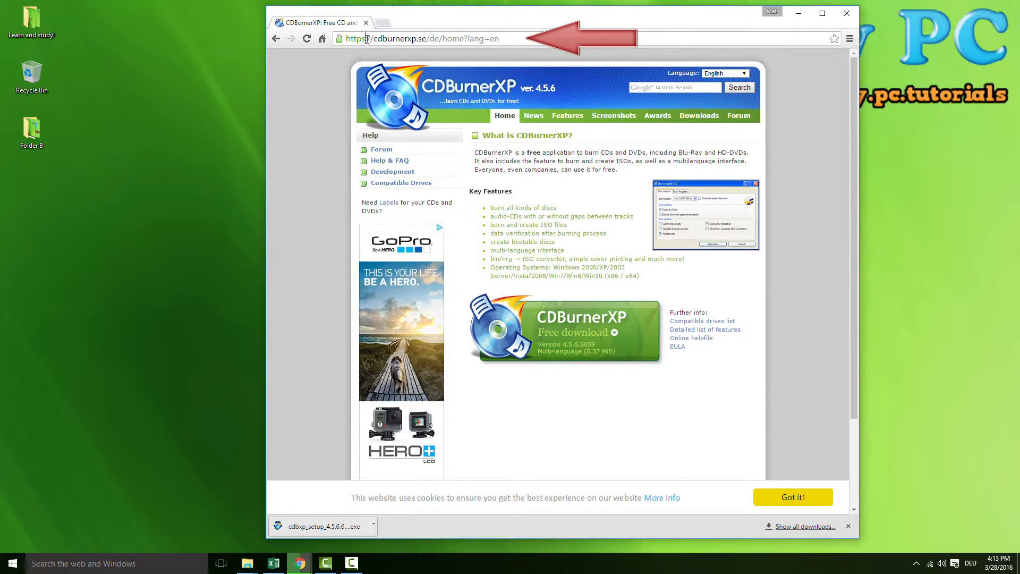
pyautogui.click(423, 37)
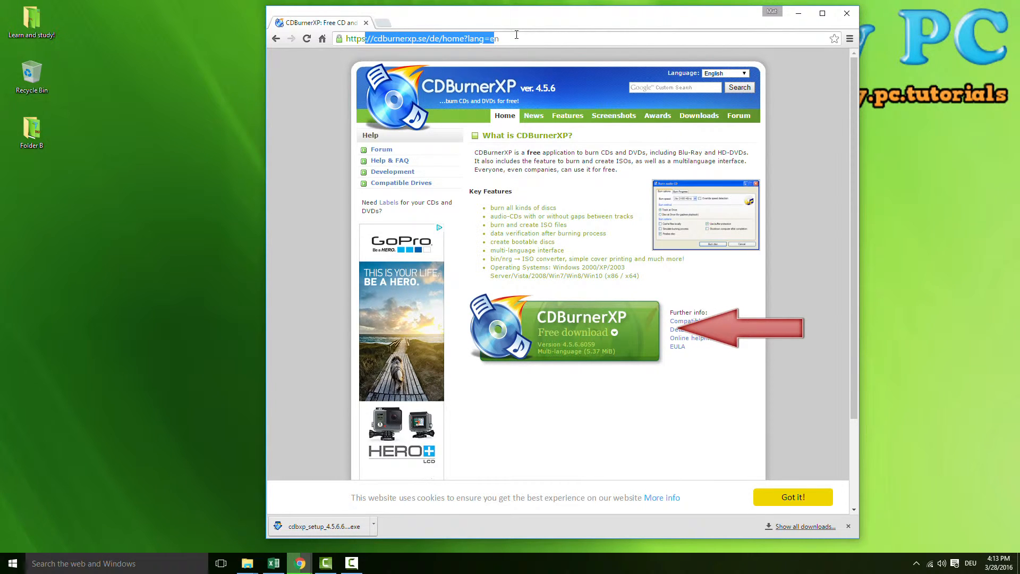
pyautogui.click(572, 333)
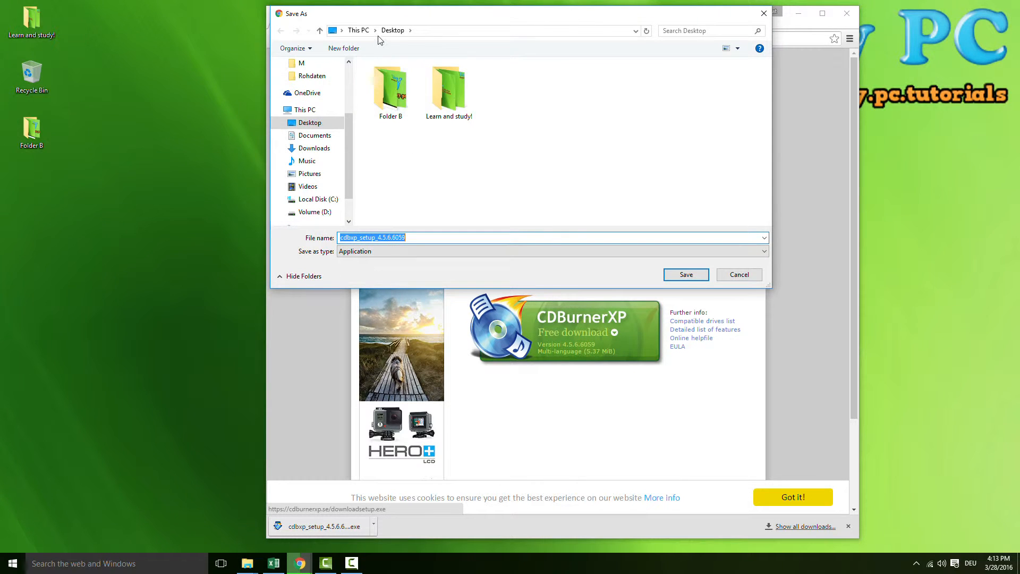
pyautogui.click(685, 274)
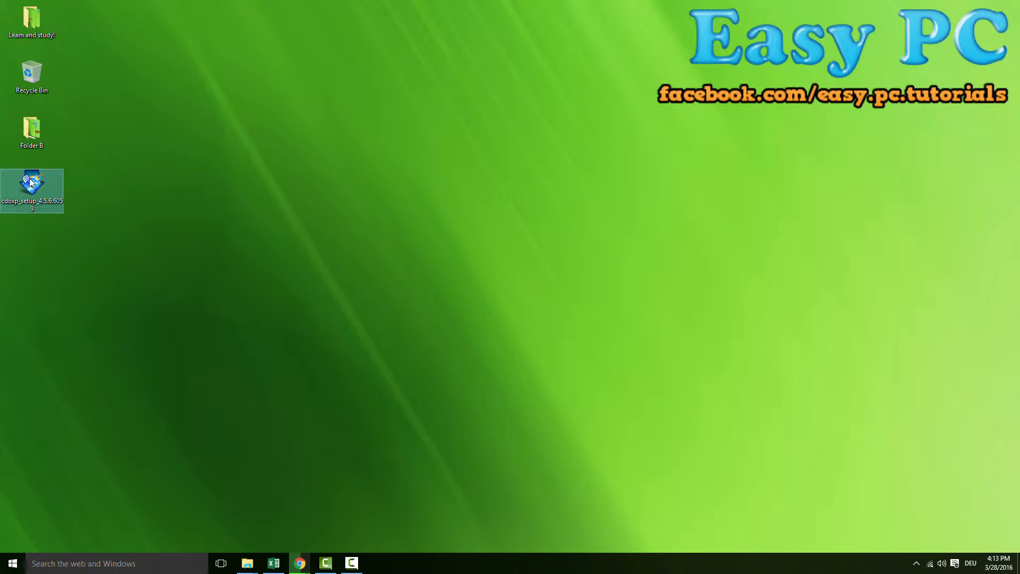
# - Run the downloaded CDBurnerXP setup and accept the default installation folder
pyautogui.doubleClick(31, 185)
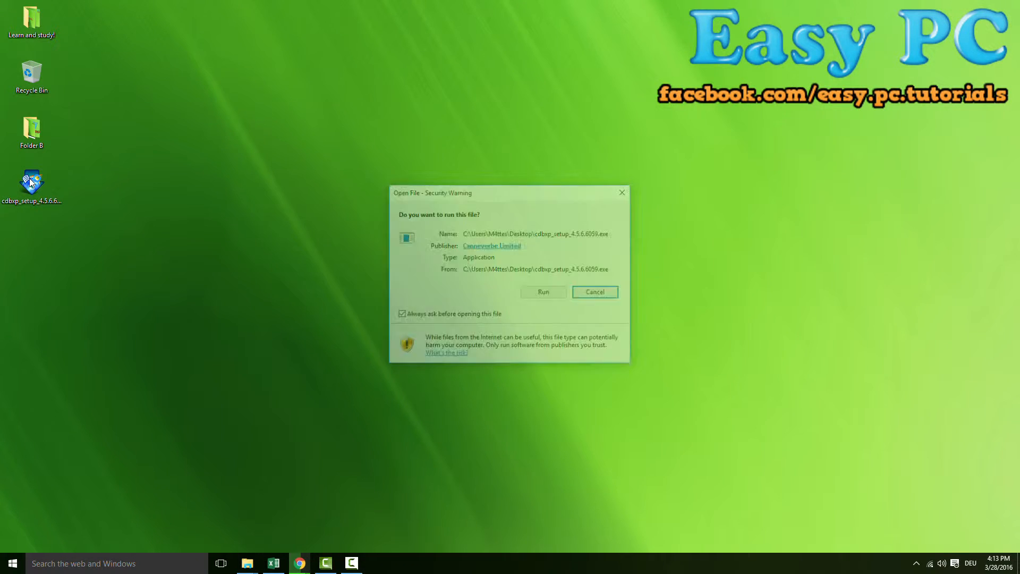
pyautogui.click(542, 292)
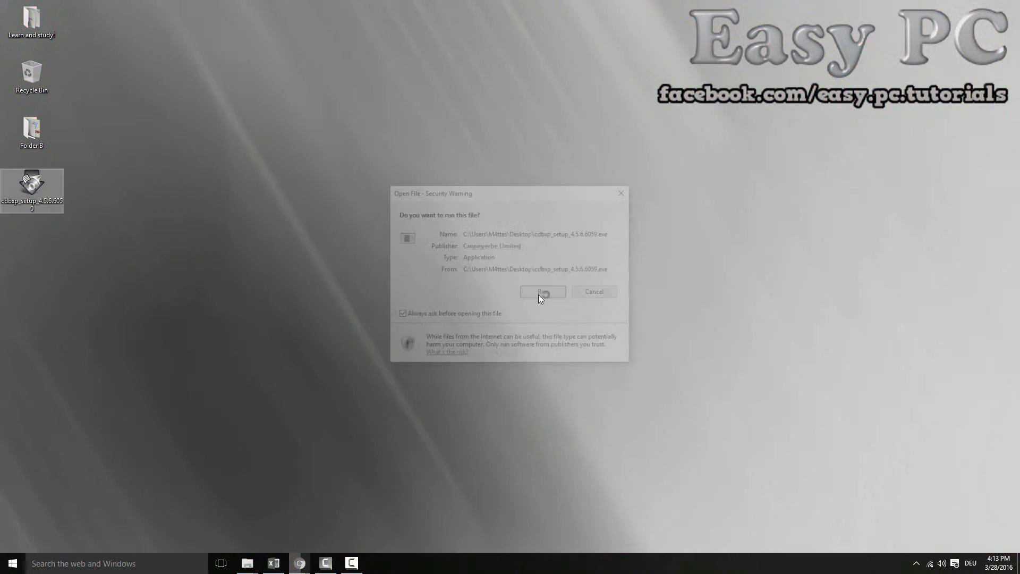
pyautogui.click(542, 292)
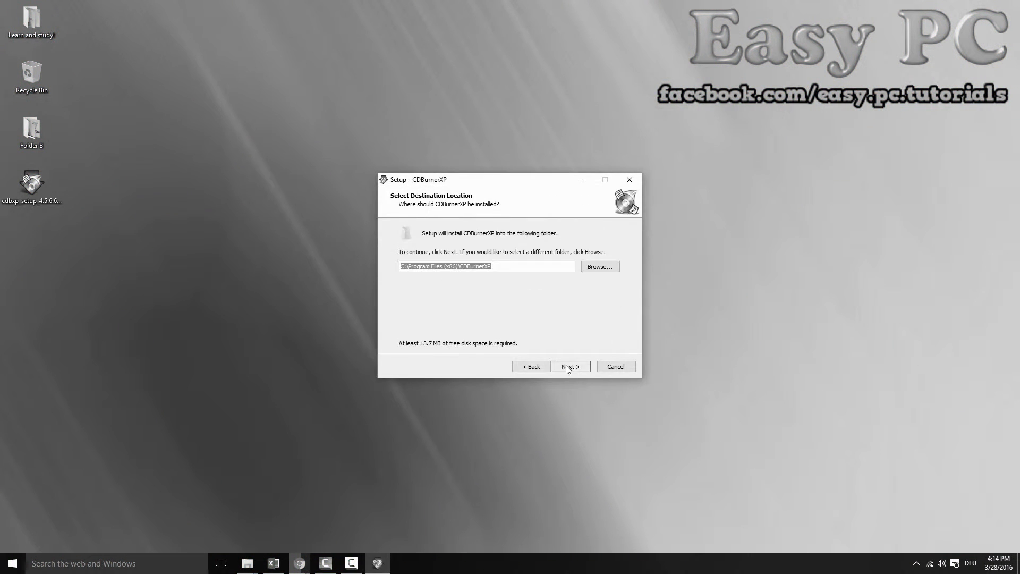
pyautogui.click(567, 366)
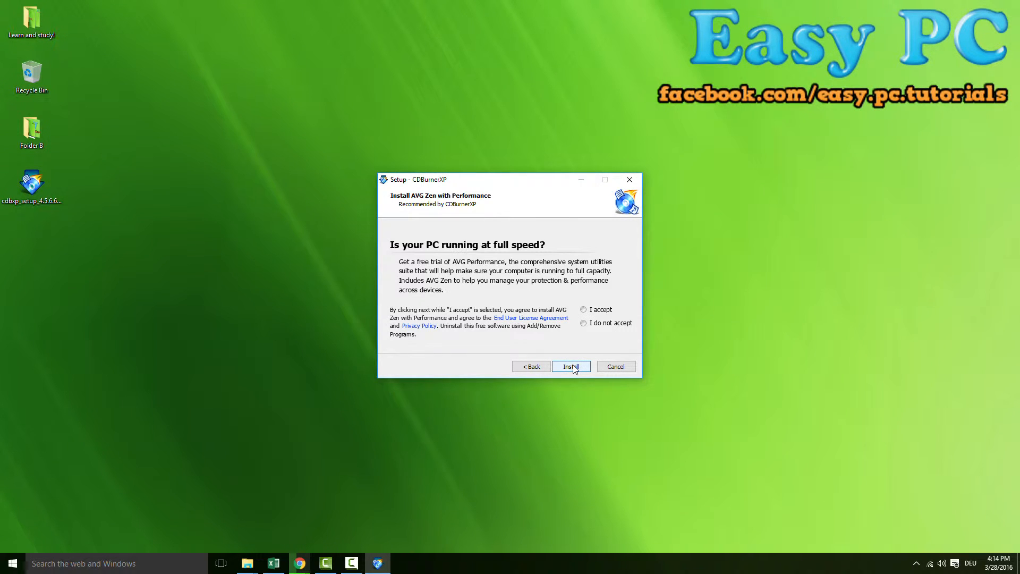
pyautogui.moveTo(562, 350)
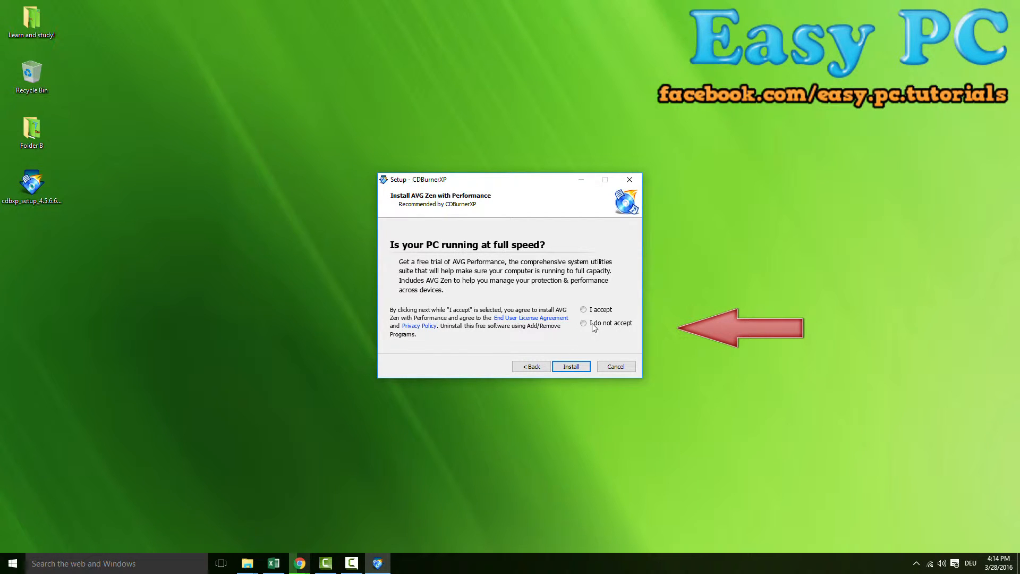
# - Decline the AVG Zen offer, install CDBurnerXP, and finish the wizard
pyautogui.click(583, 322)
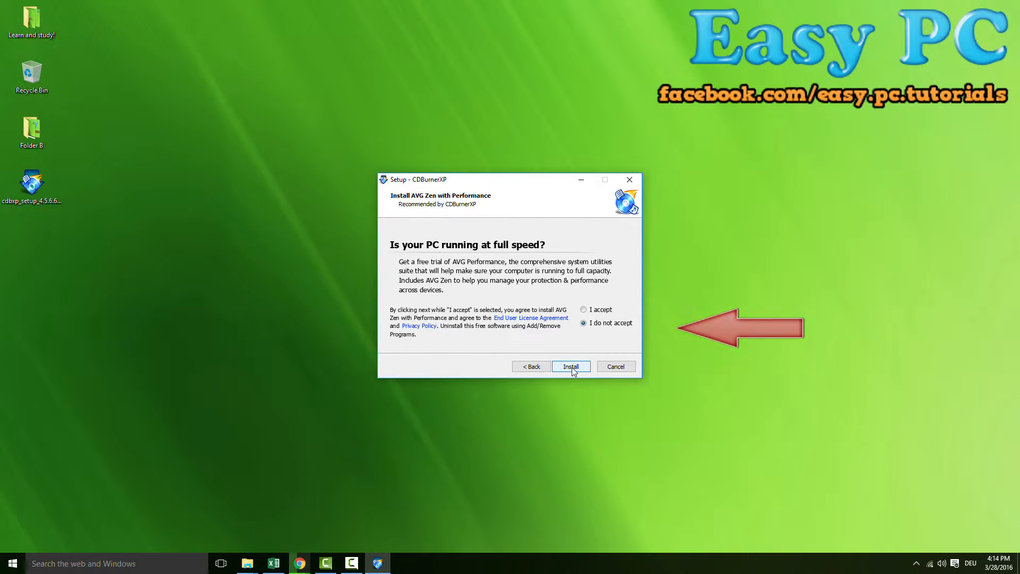
pyautogui.click(571, 366)
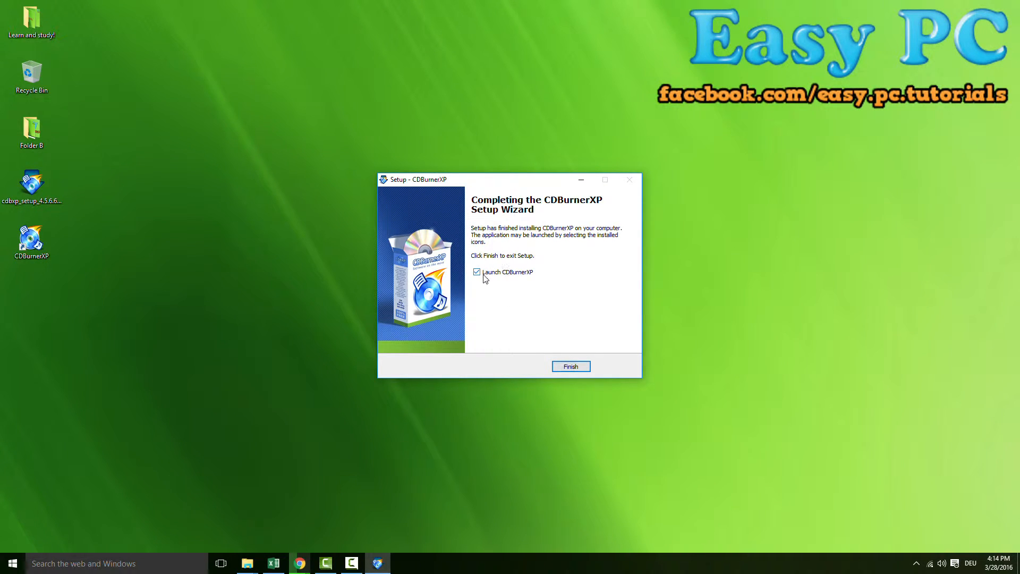
pyautogui.click(570, 365)
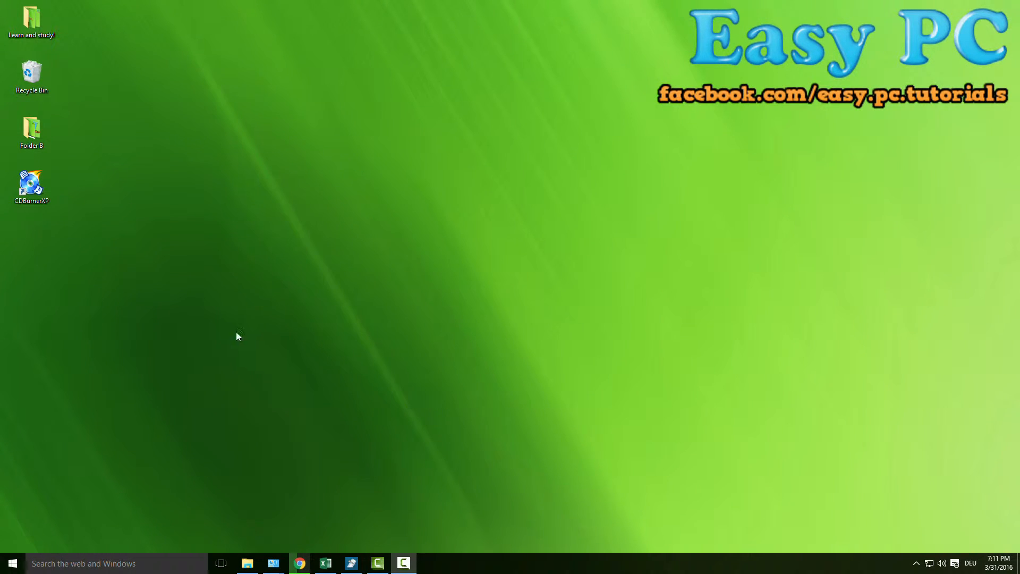
# - Launch CDBurnerXP from the desktop shortcut and choose Copy or grab disc
pyautogui.click(31, 188)
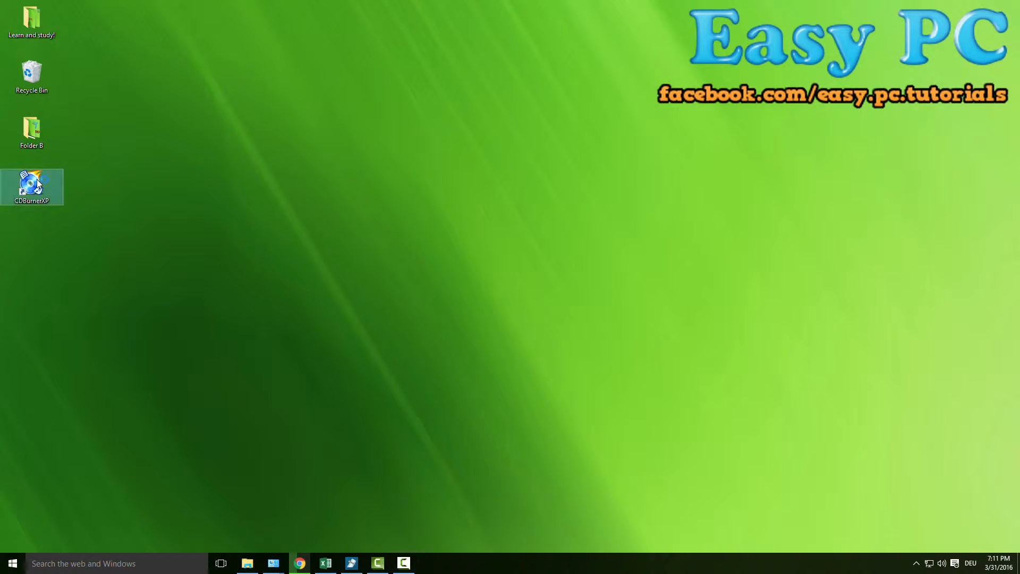
pyautogui.doubleClick(32, 186)
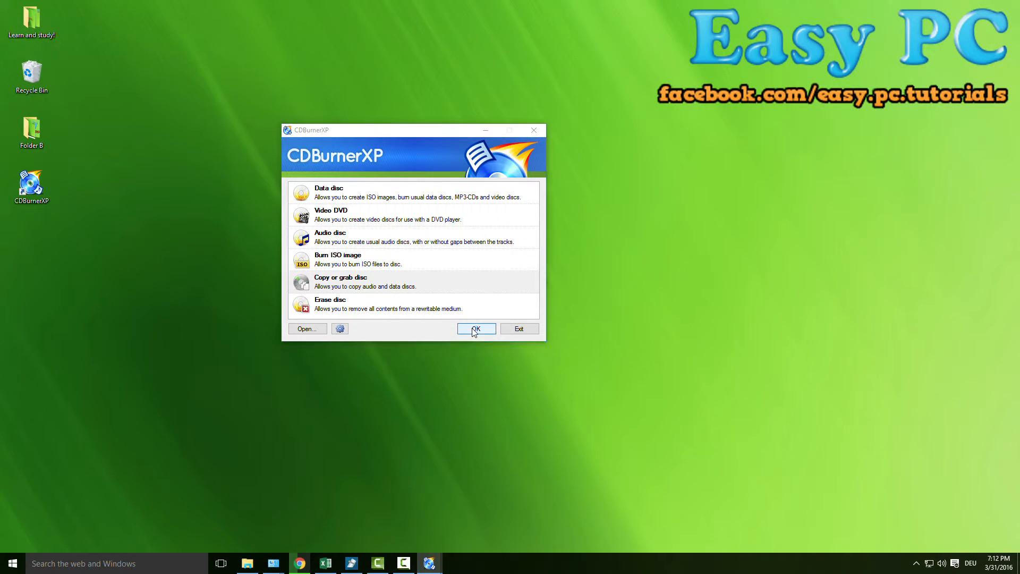
pyautogui.click(475, 328)
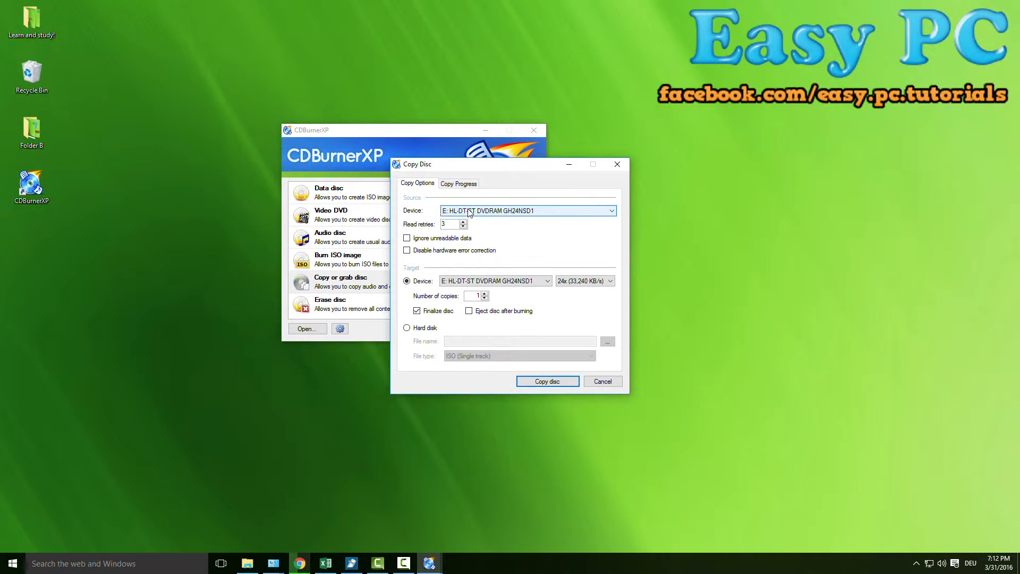
# - Set the DVD drive as source device and the hard disk as target
pyautogui.click(609, 211)
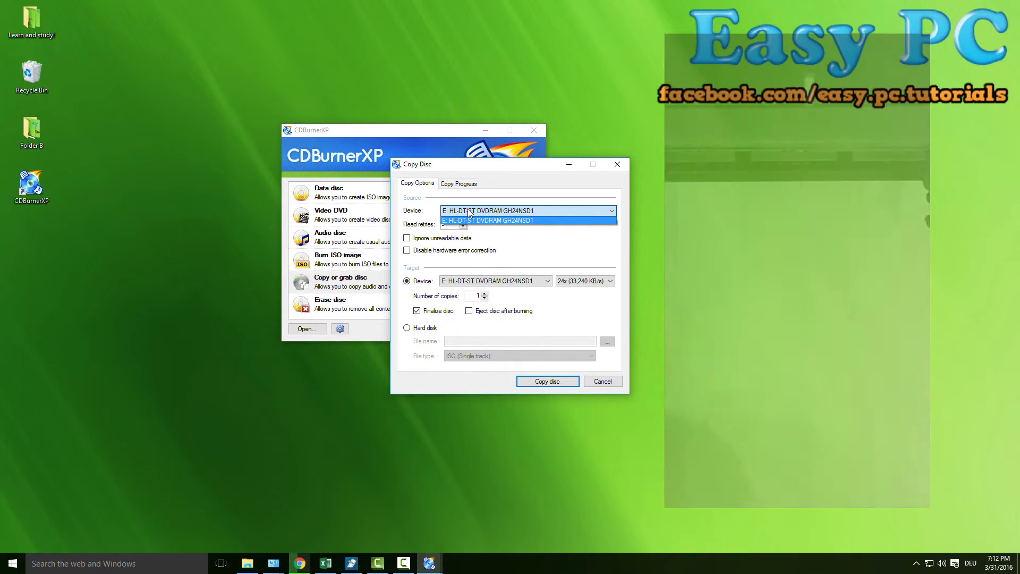
pyautogui.click(529, 211)
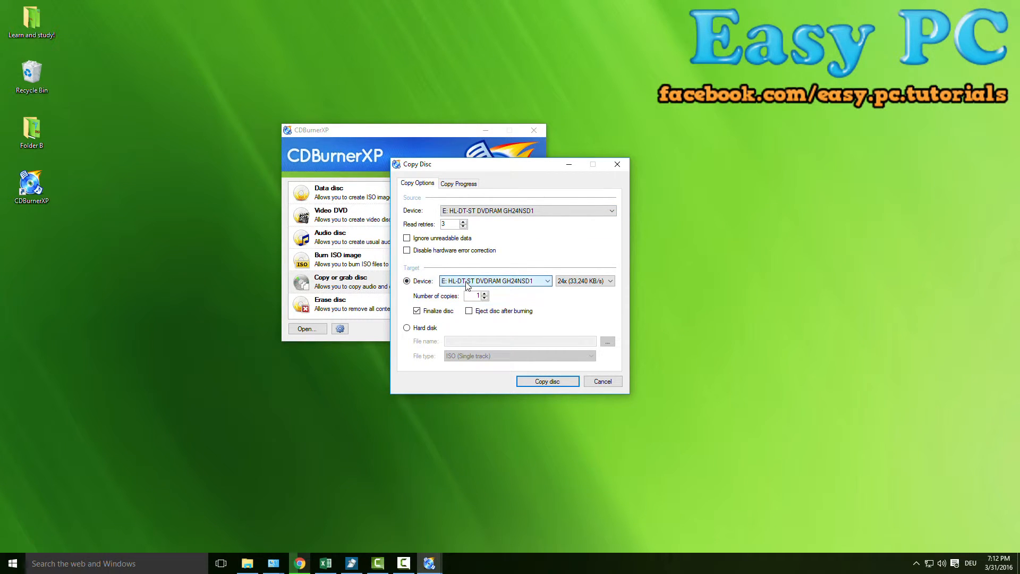
pyautogui.click(407, 328)
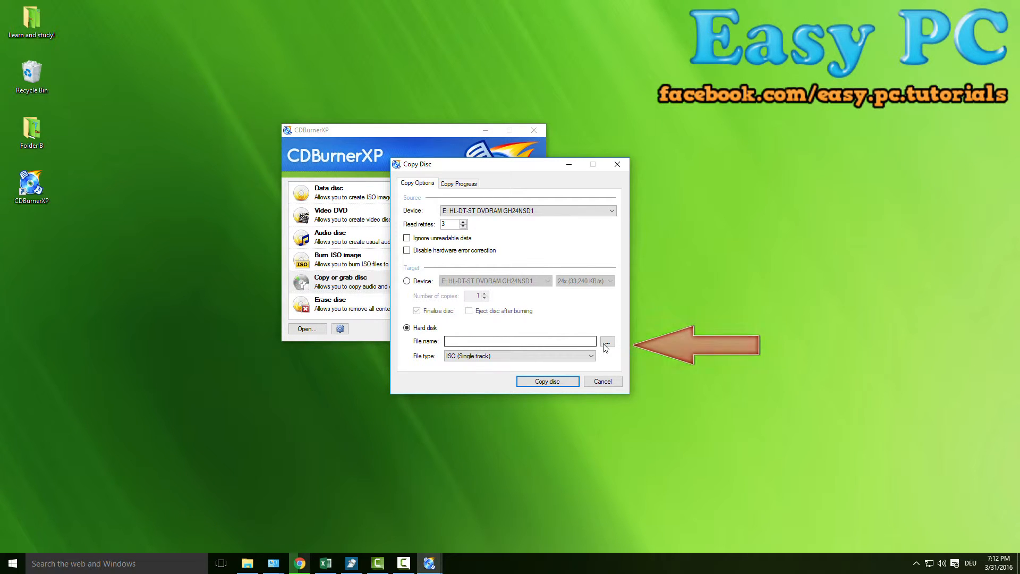
# - Set the output image file to 'test' on the desktop
pyautogui.click(606, 341)
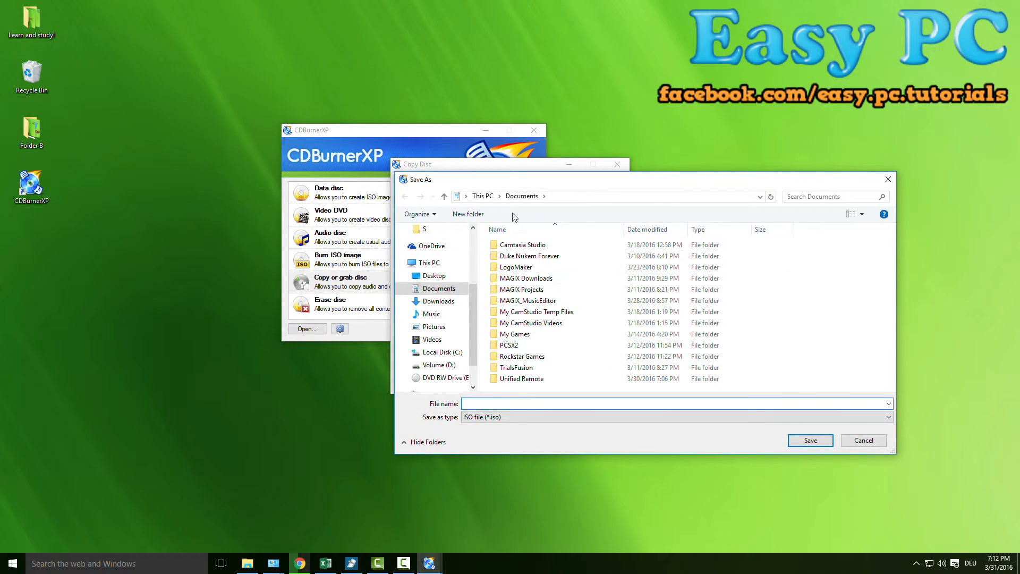
pyautogui.click(434, 275)
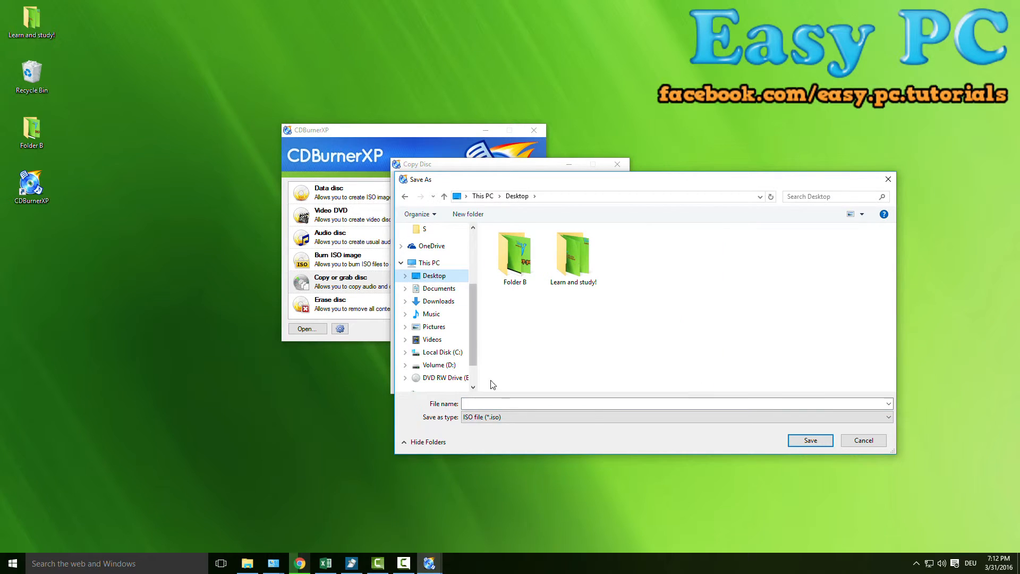
pyautogui.write('test')
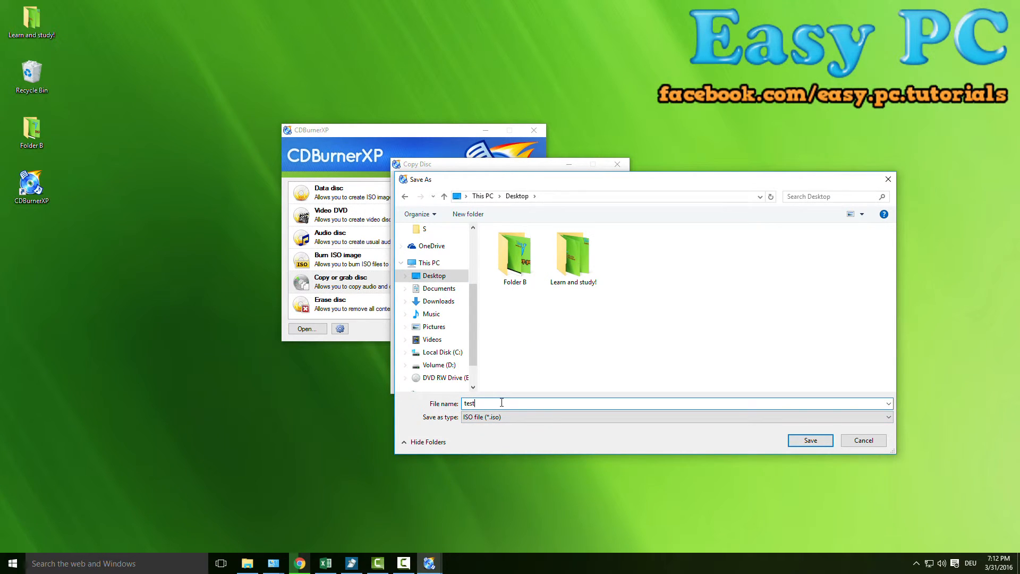
pyautogui.click(809, 440)
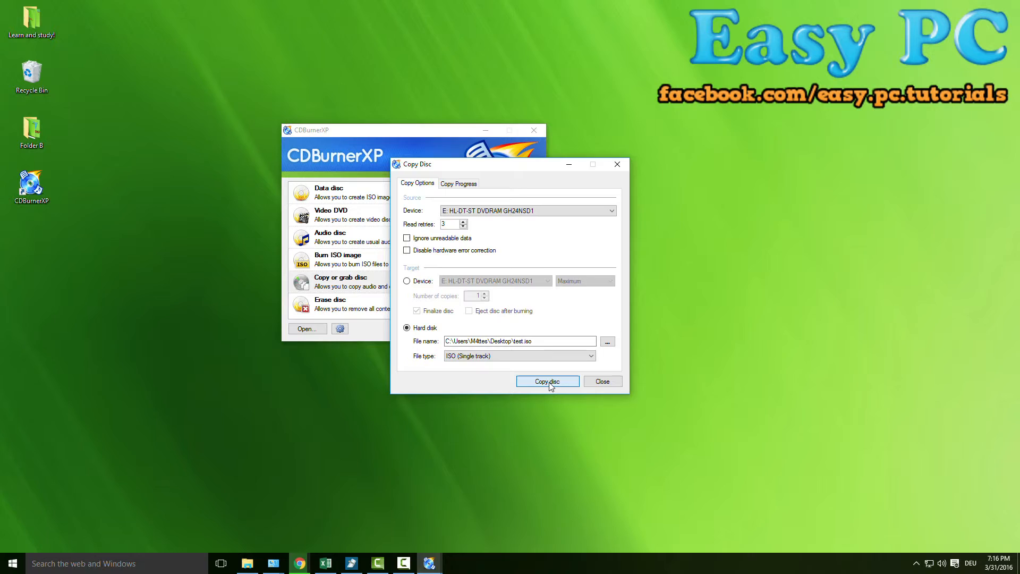
# - Copy the DVD into test.iso, dismiss the completion message, and close CDBurnerXP
pyautogui.click(547, 380)
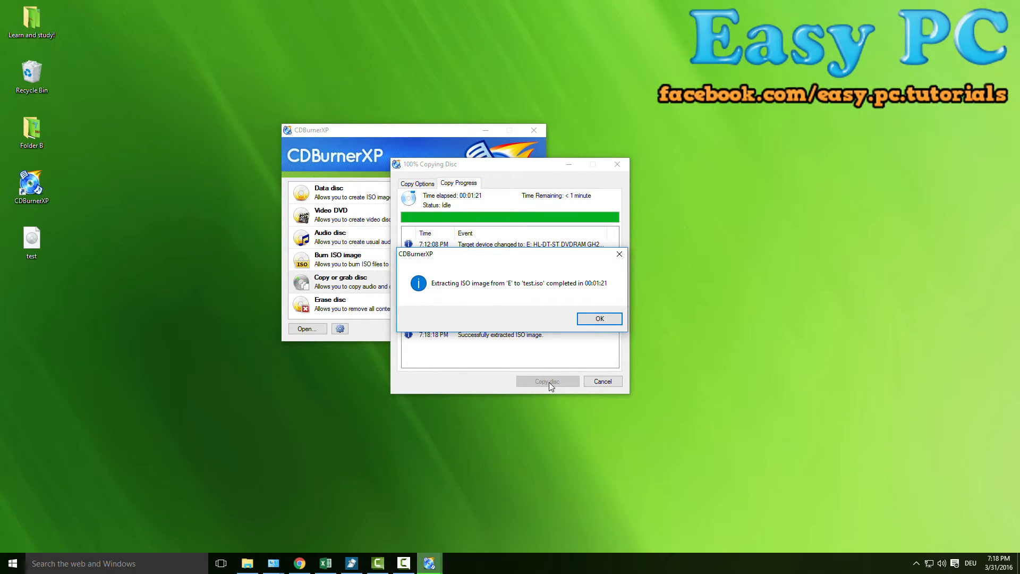
pyautogui.moveTo(600, 319)
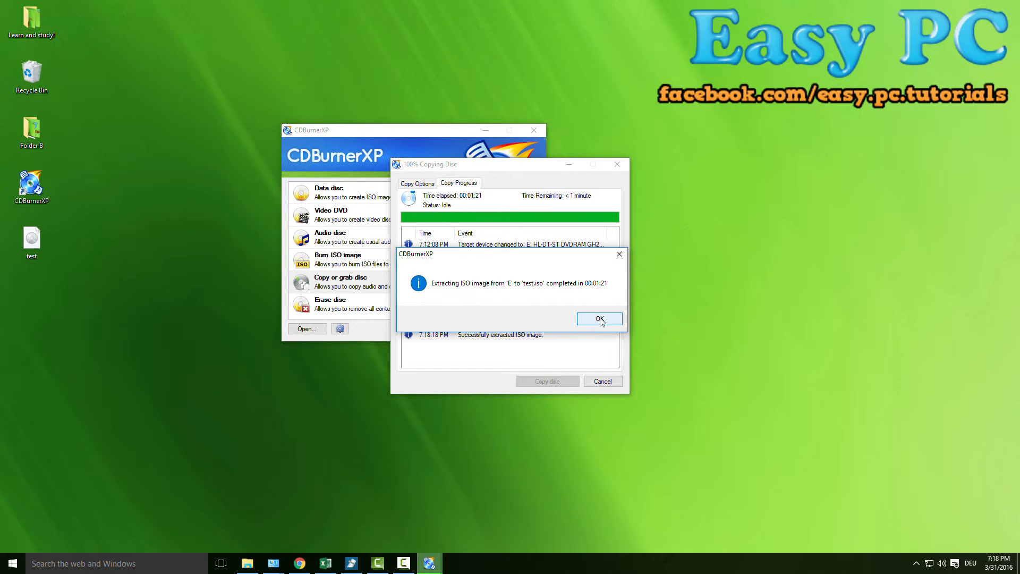
pyautogui.click(598, 319)
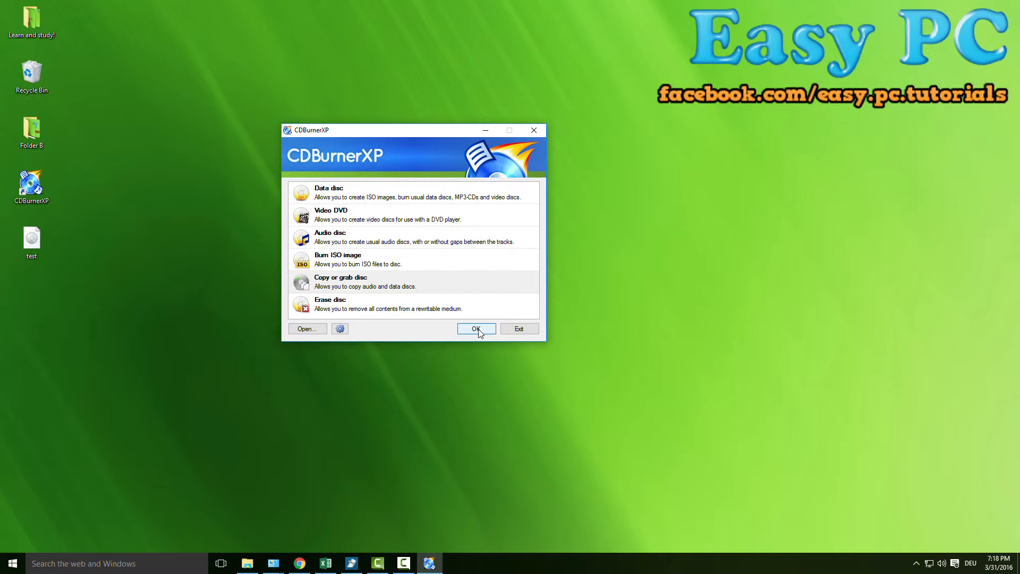
pyautogui.click(519, 327)
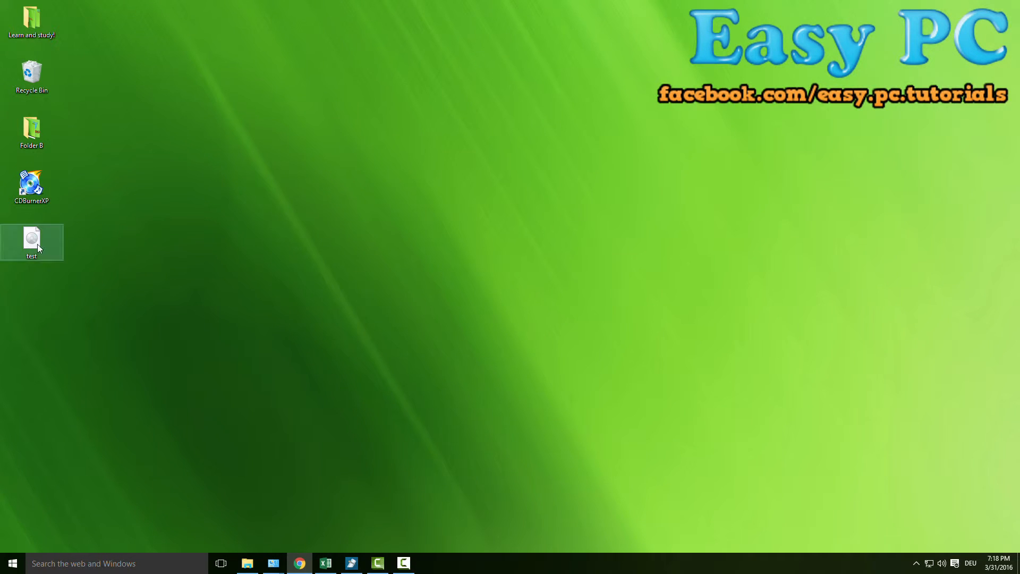
pyautogui.rightClick(32, 243)
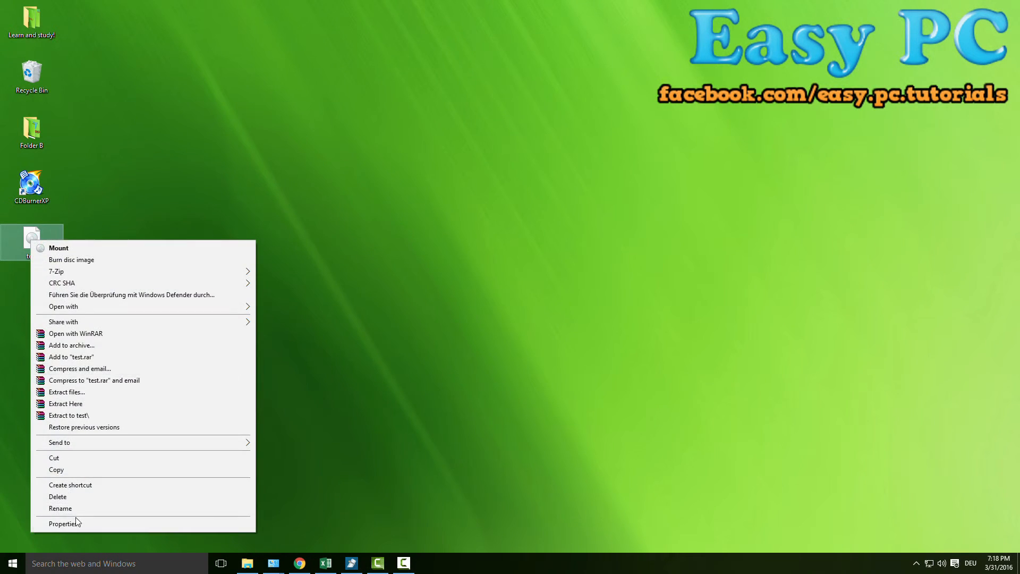
pyautogui.click(64, 523)
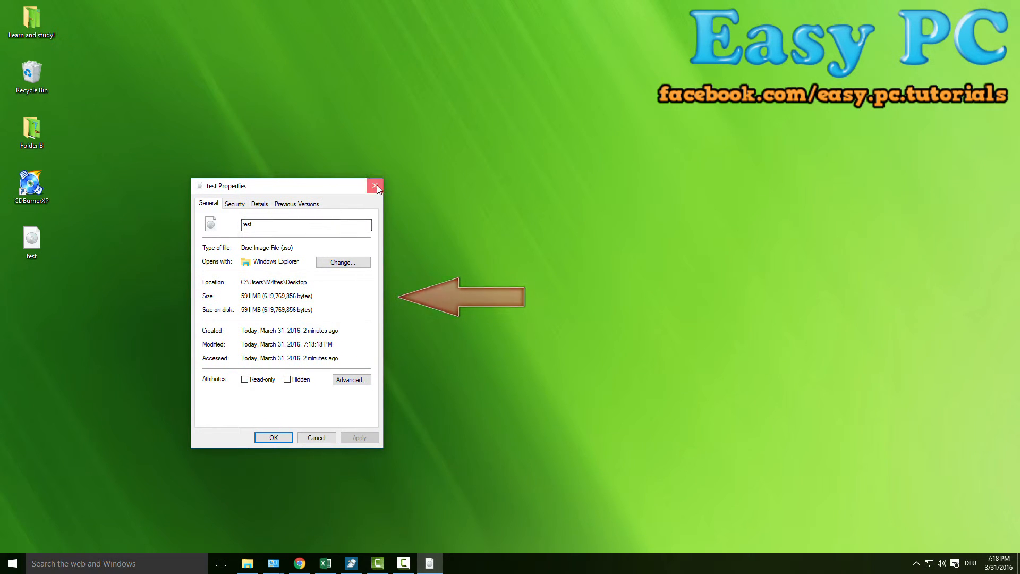
pyautogui.click(375, 185)
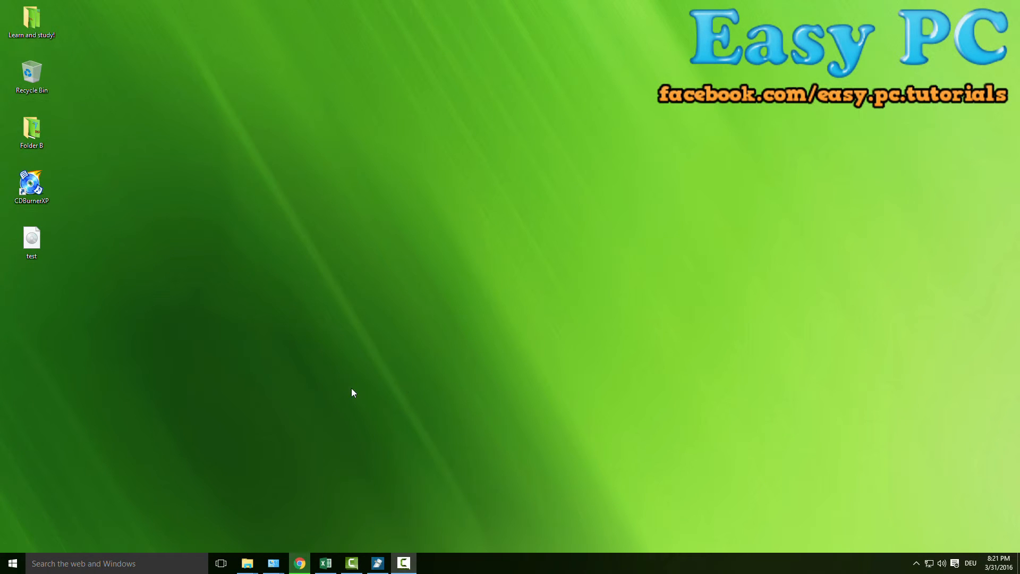
# - Launch CDBurnerXP, choose Burn ISO image, and select desktop test.iso
pyautogui.click(32, 185)
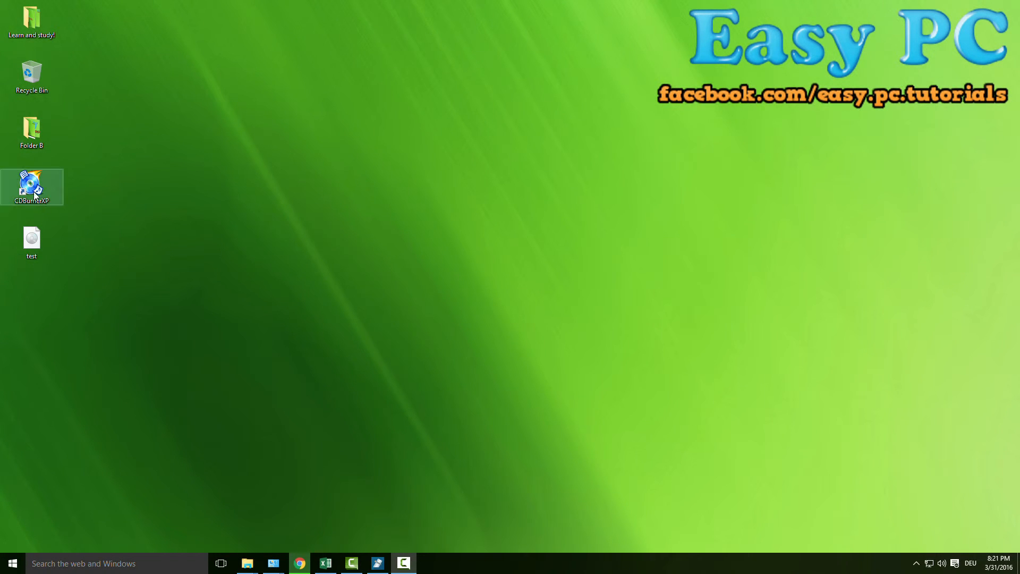
pyautogui.doubleClick(32, 186)
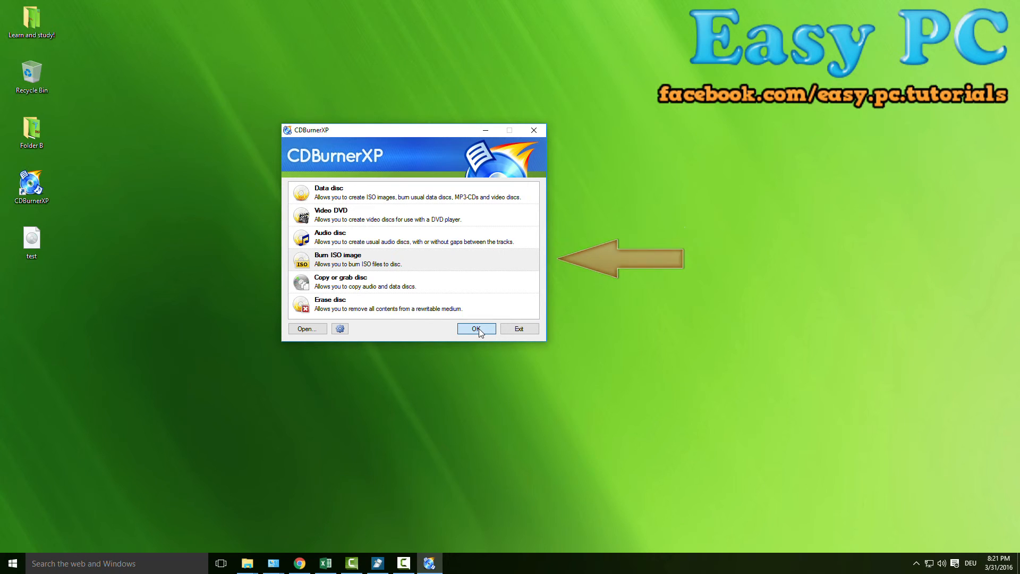
pyautogui.click(475, 327)
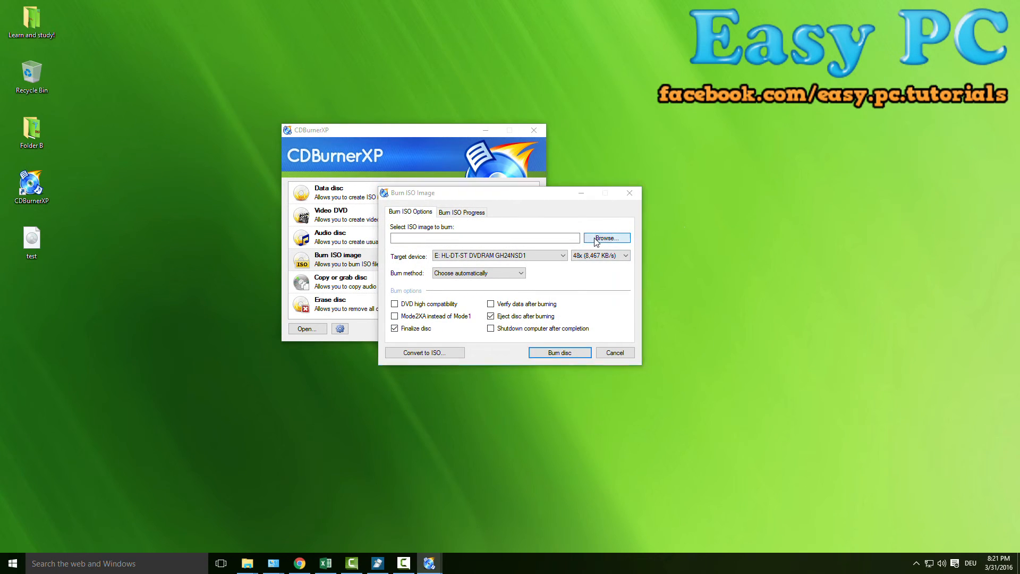
pyautogui.click(606, 237)
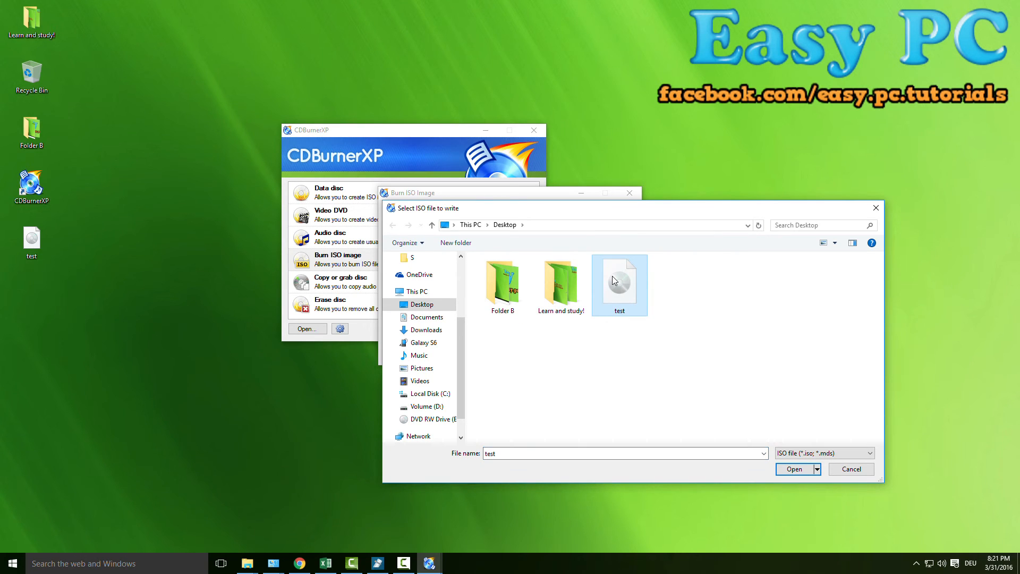
pyautogui.click(793, 469)
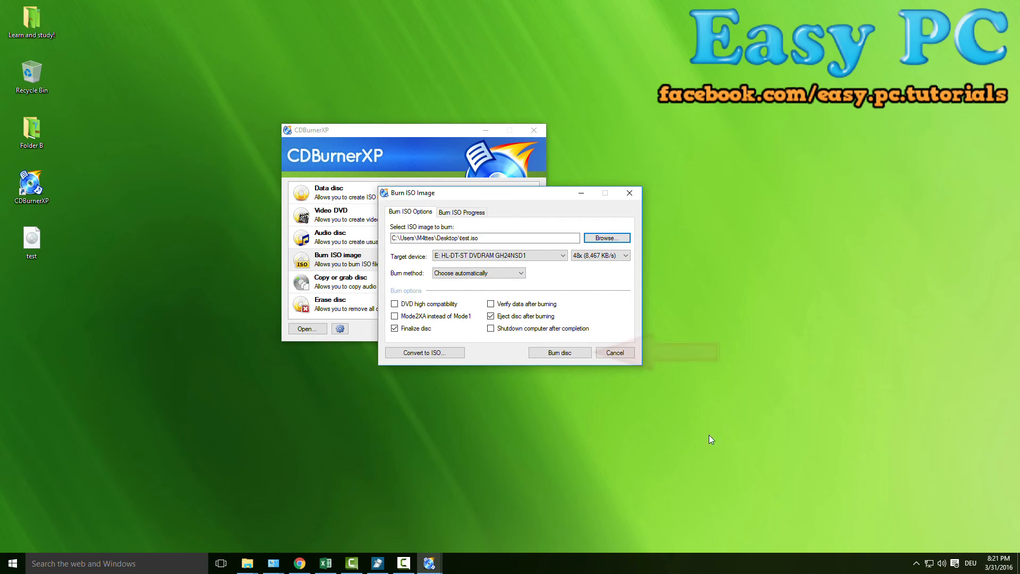
pyautogui.moveTo(559, 351)
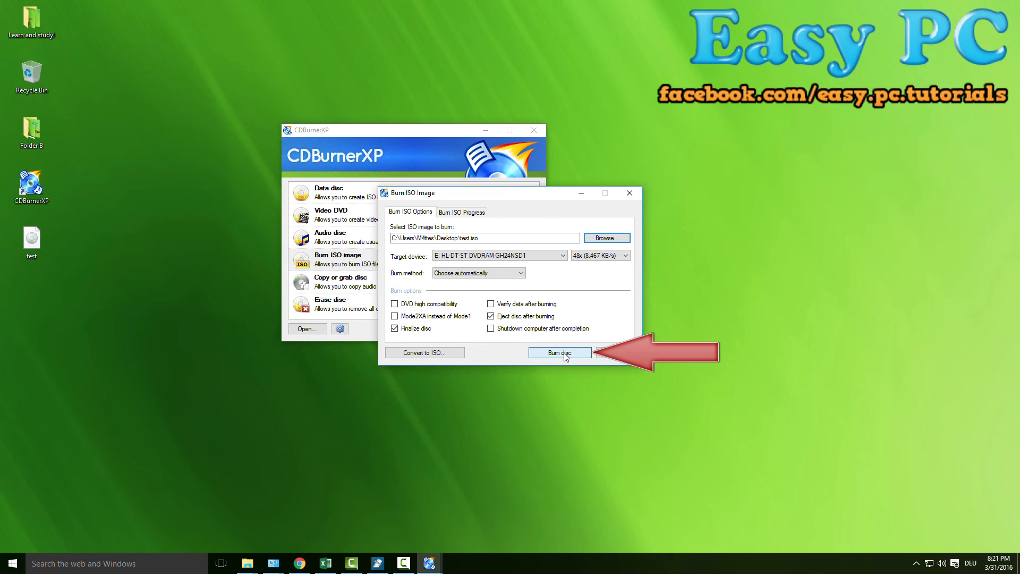
# - Burn test.iso to disc, acknowledge the success message, and close CDBurnerXP
pyautogui.click(559, 352)
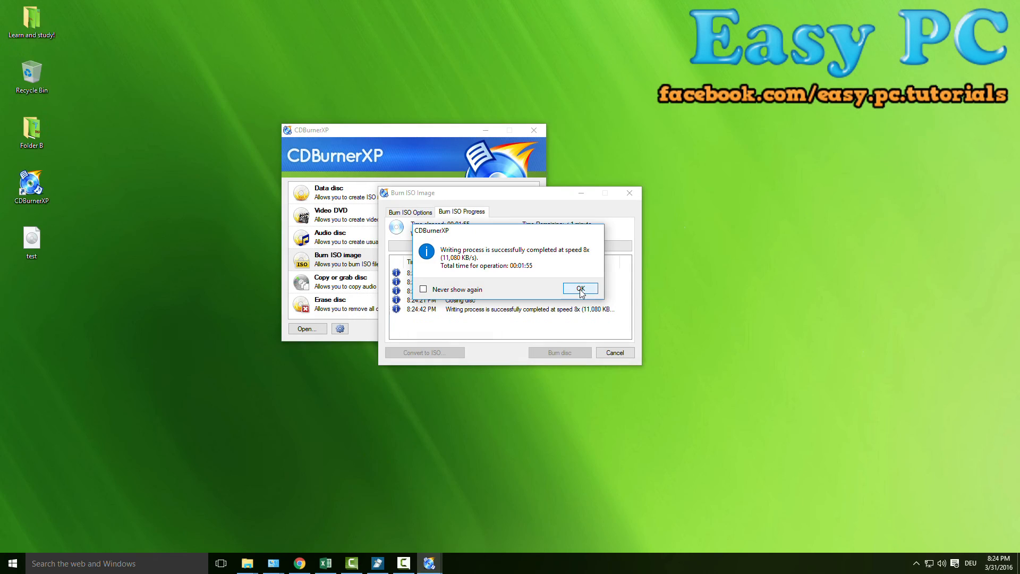
pyautogui.click(580, 288)
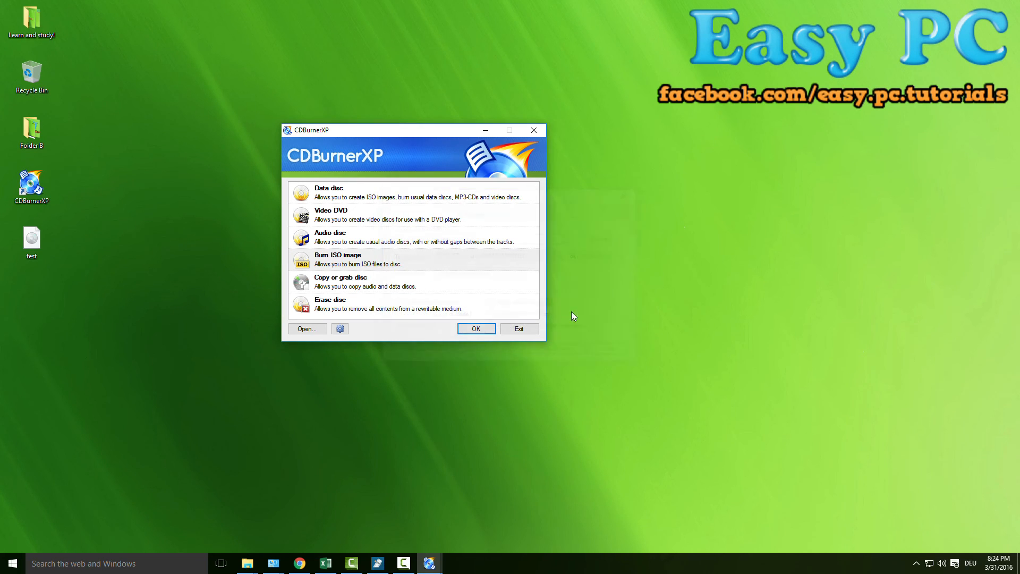
pyautogui.click(519, 328)
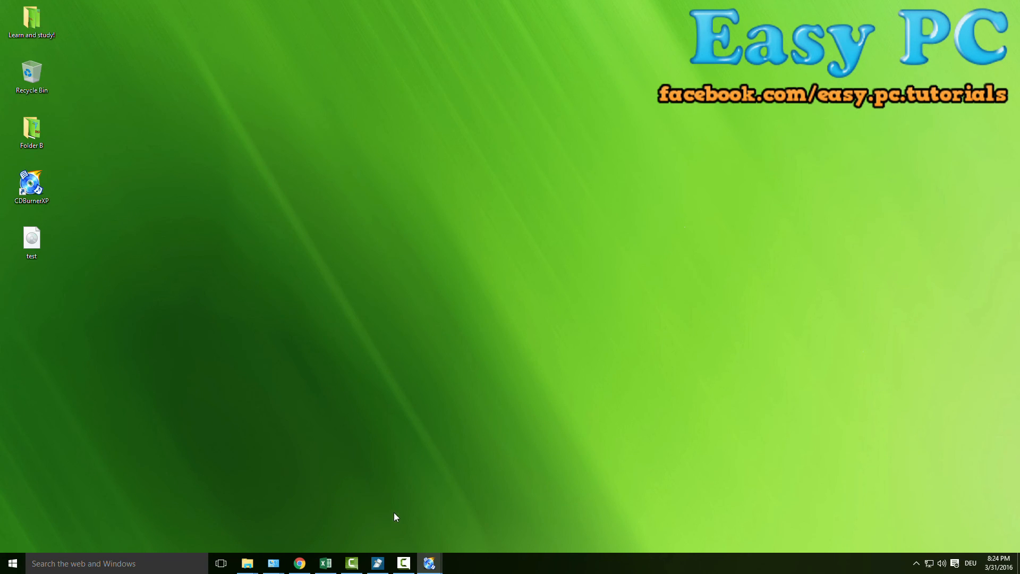
pyautogui.moveTo(140, 239)
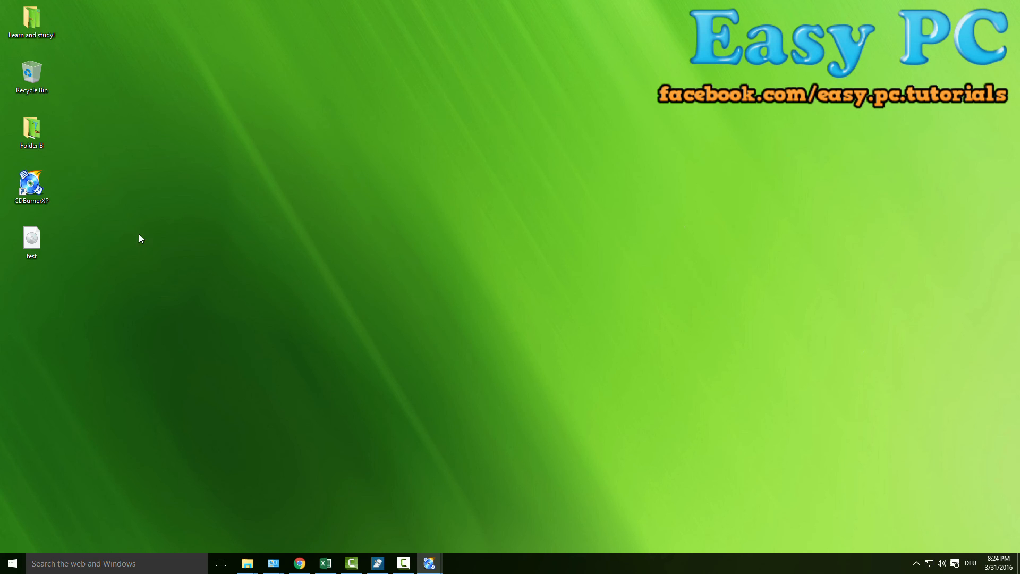